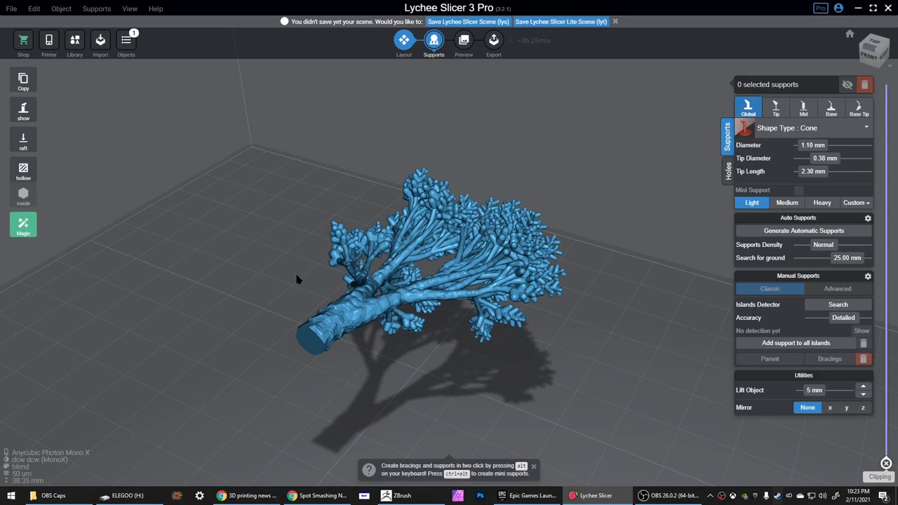
mouse_move(294, 281)
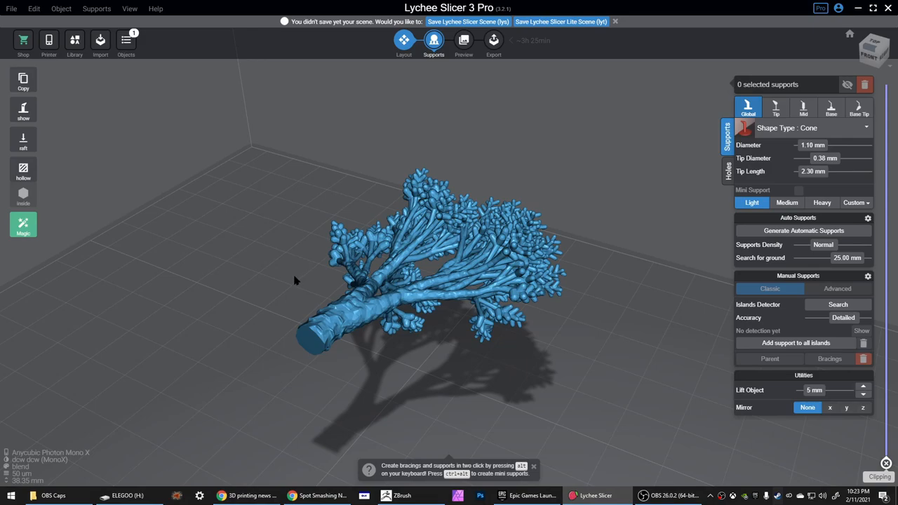
mouse_move(286, 275)
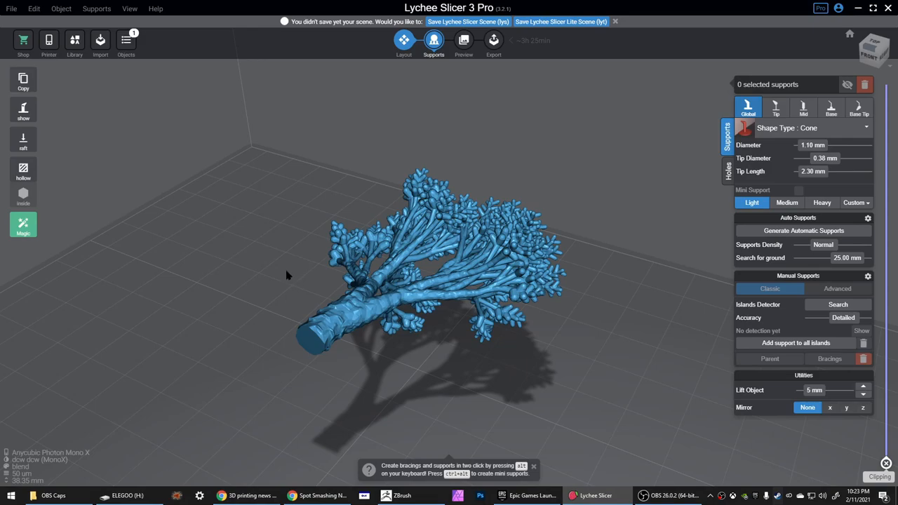
mouse_move(287, 262)
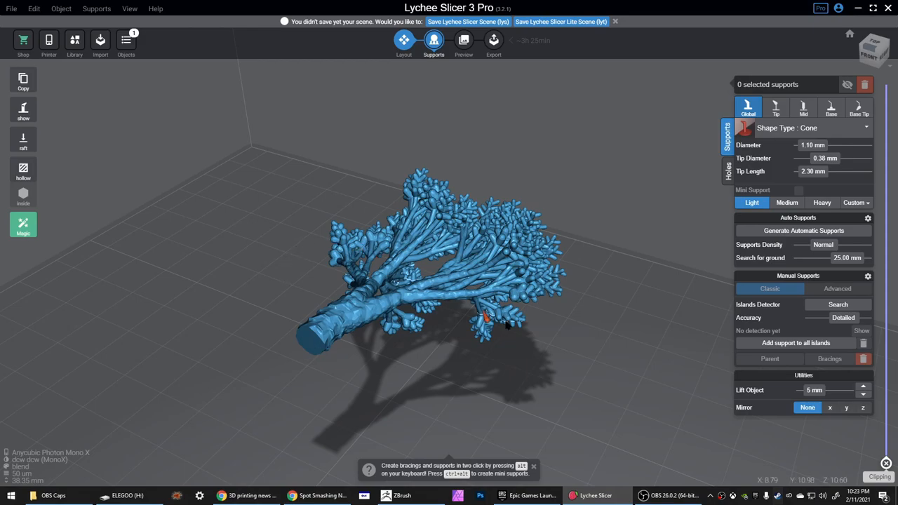
Return to the Layout tab to reposition the tree model before adding supports
click(404, 42)
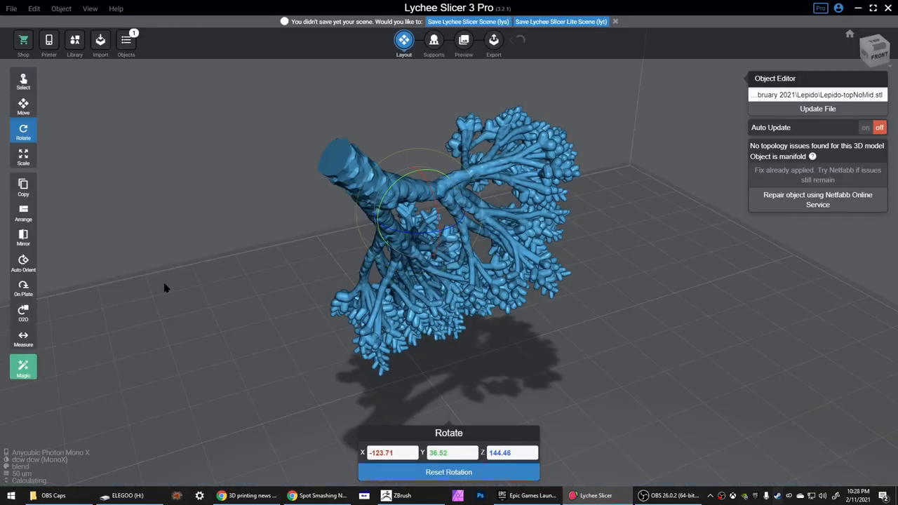
Rotate the tree model upright so the trunk sits at the bottom and canopy on top
click(22, 264)
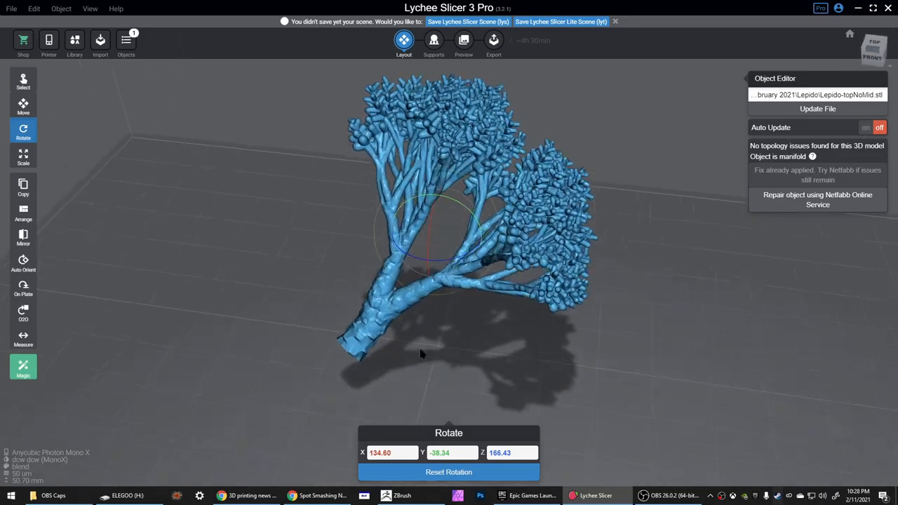
drag(420, 354, 535, 277)
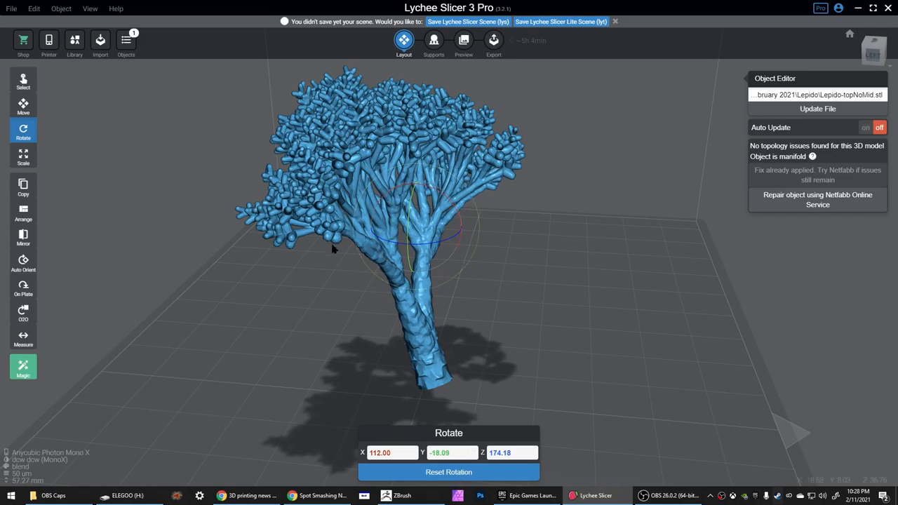
drag(334, 249, 497, 272)
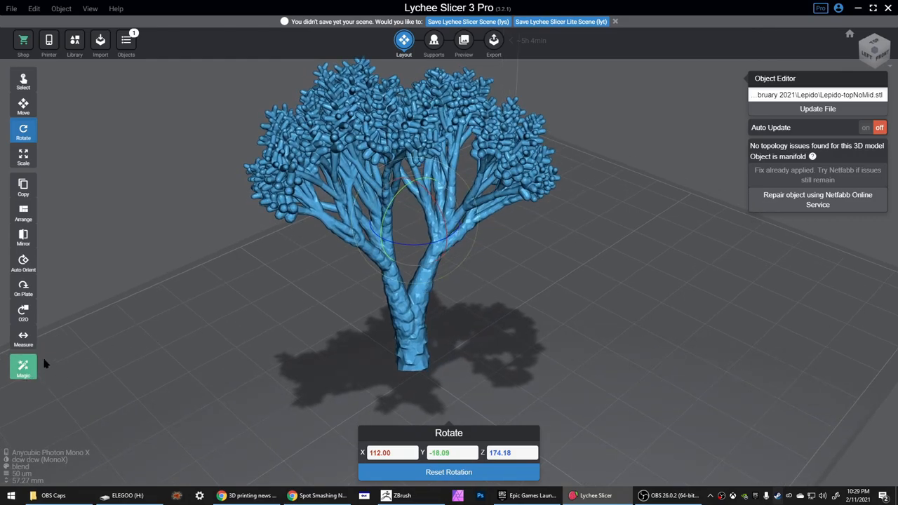
mouse_move(28, 366)
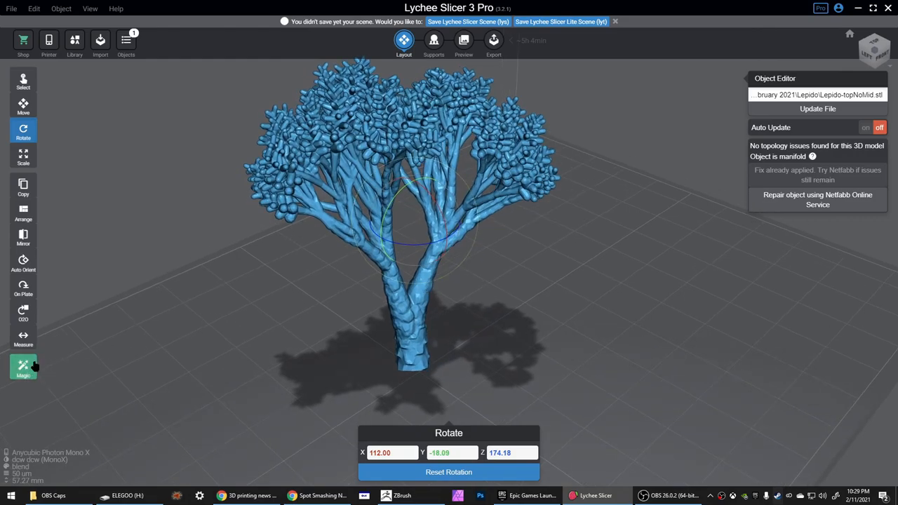
Run Magic with Auto Supports, Optimize, Bracings and Raft on the Light preset to generate supports
click(22, 367)
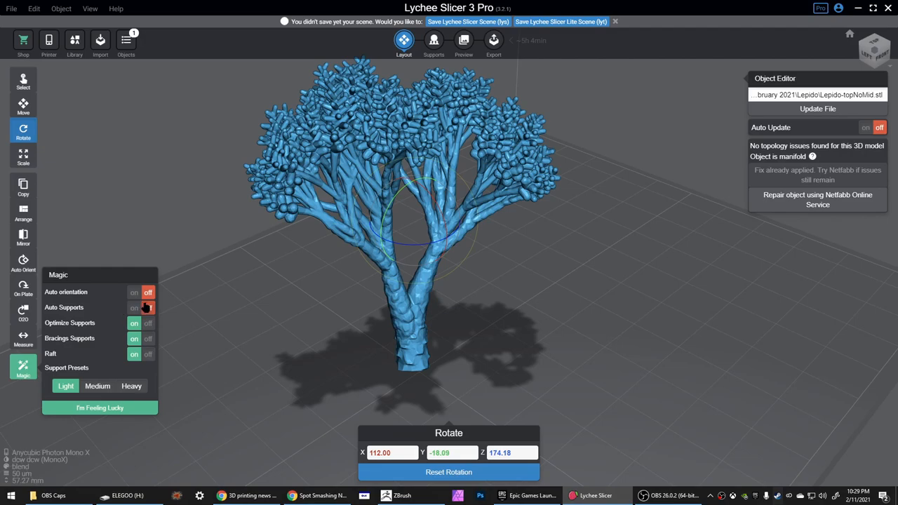
click(135, 307)
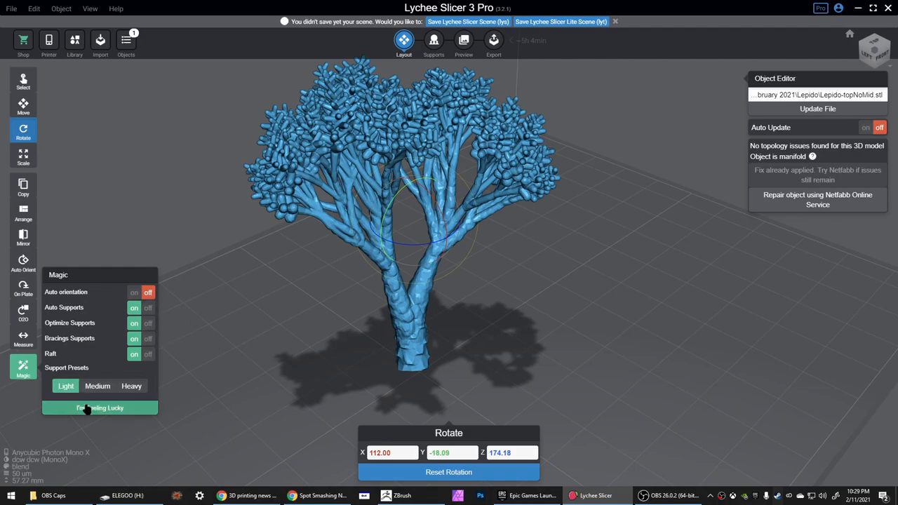
click(99, 407)
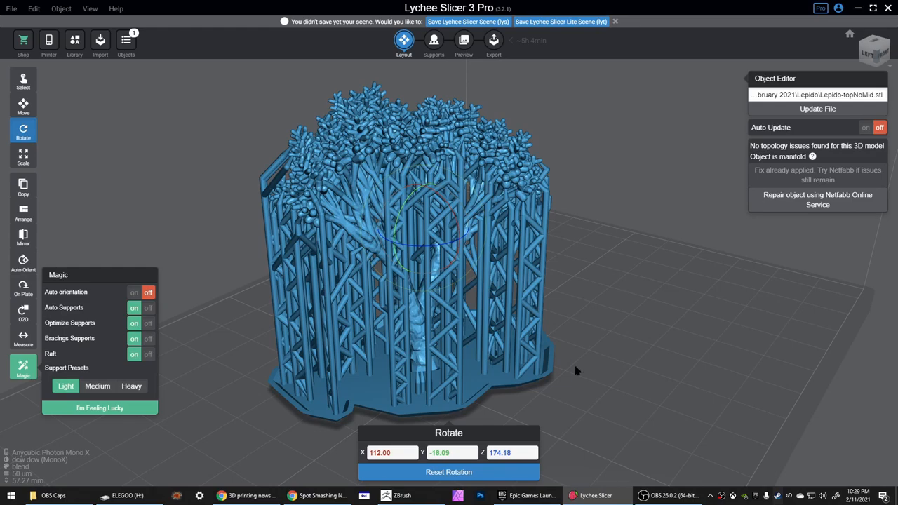
click(433, 39)
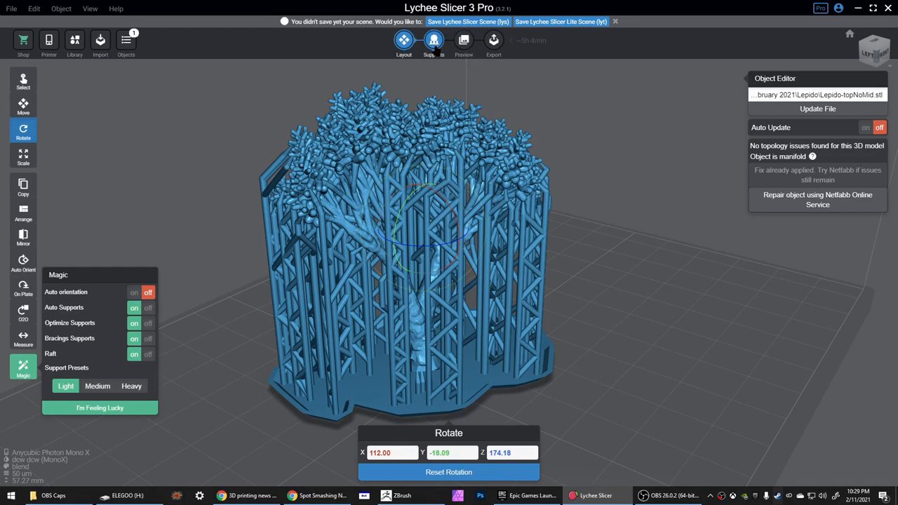
Choose Light mini supports and run the Islands Detector, rescanning at Detailed accuracy
click(433, 42)
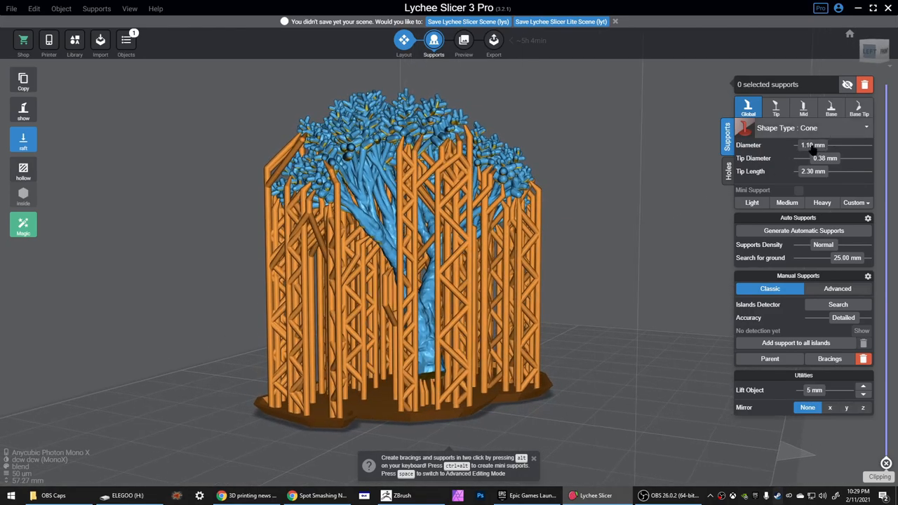
mouse_move(812, 145)
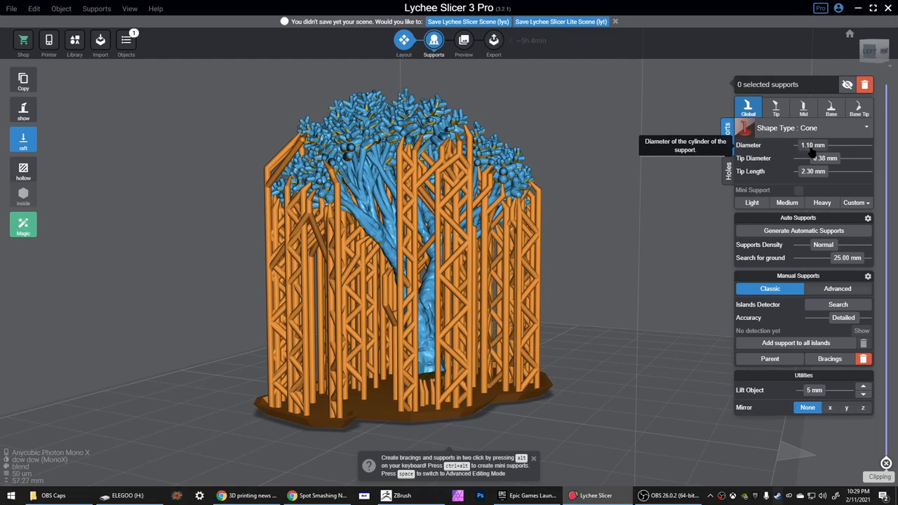
mouse_move(814, 153)
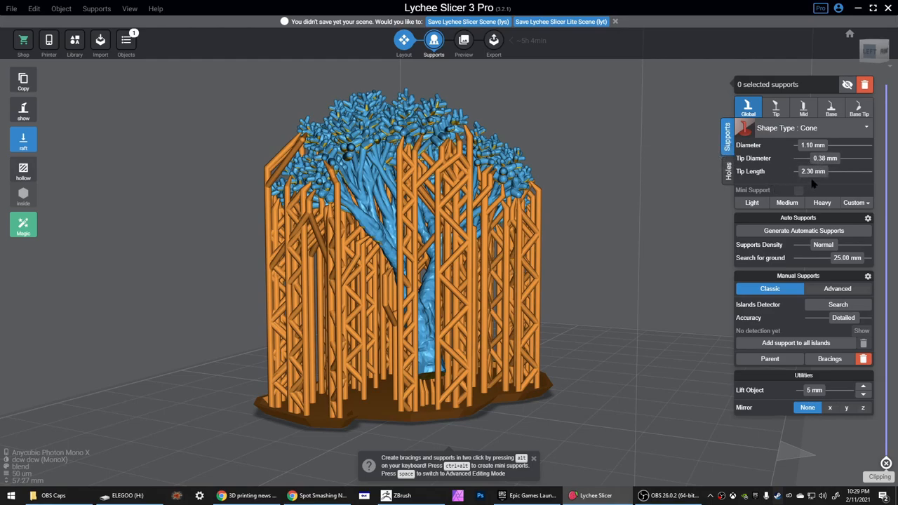
click(752, 202)
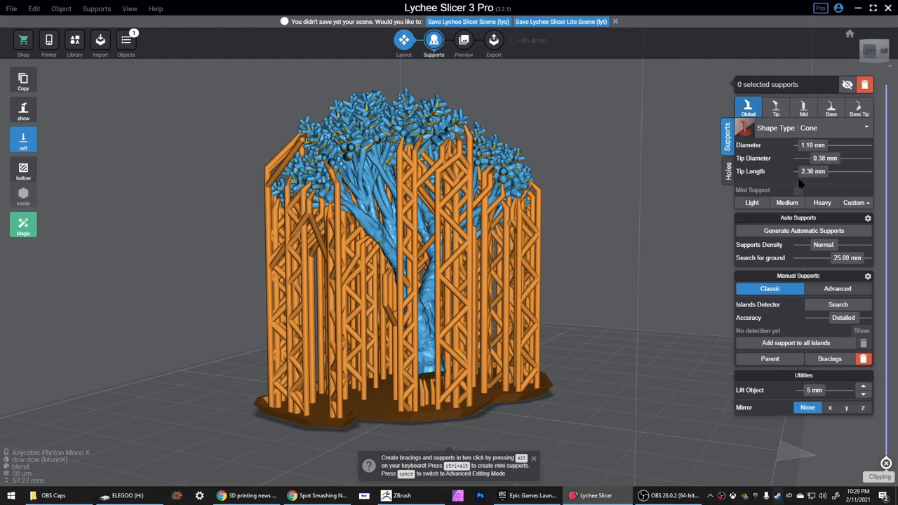
mouse_move(802, 184)
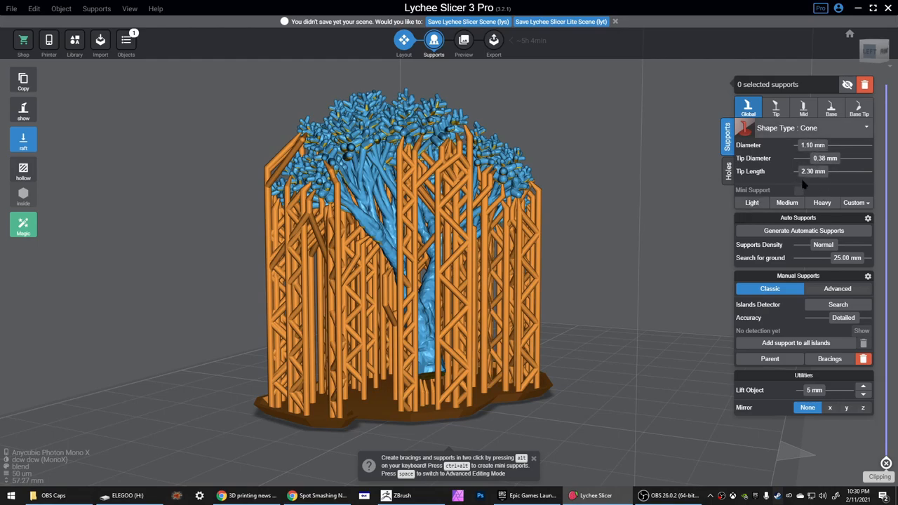
mouse_move(633, 323)
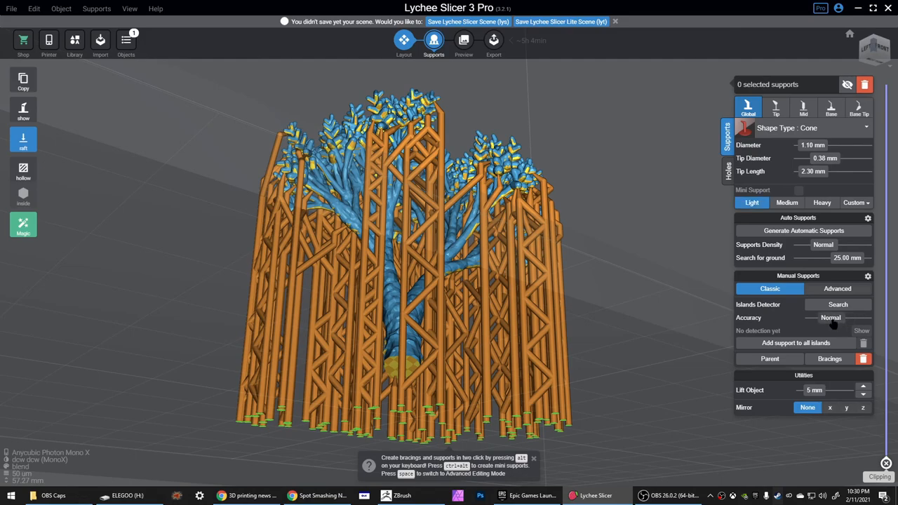
click(837, 304)
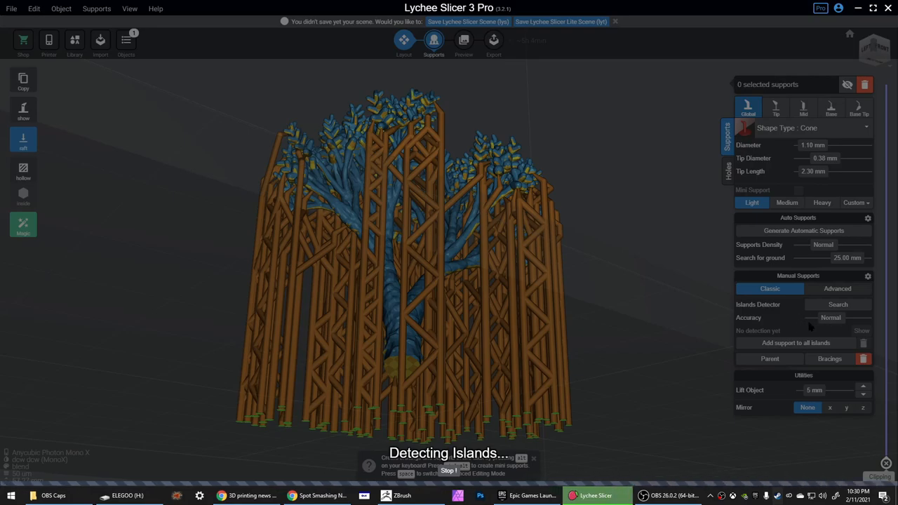
click(838, 303)
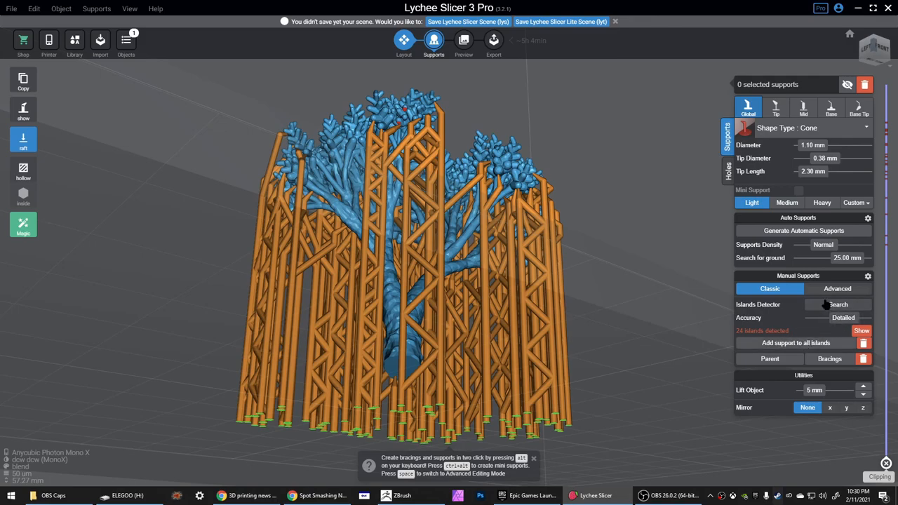
click(837, 303)
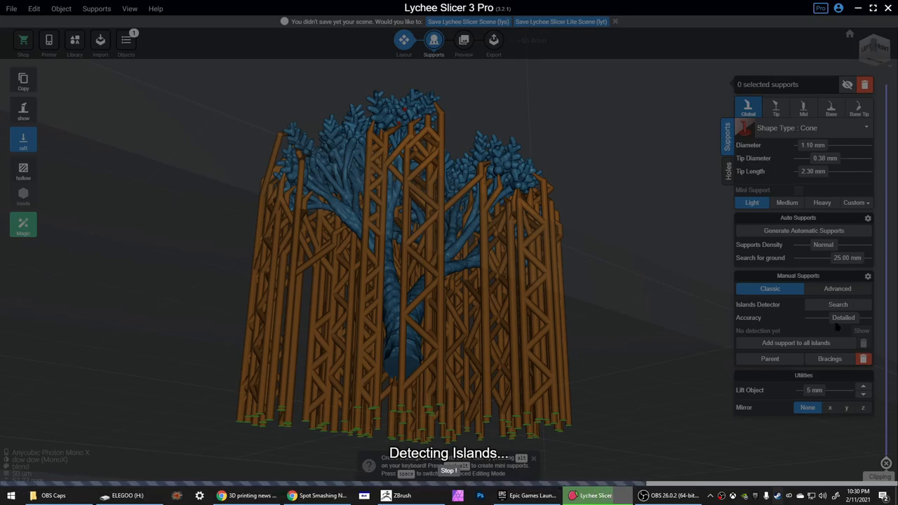
mouse_move(673, 450)
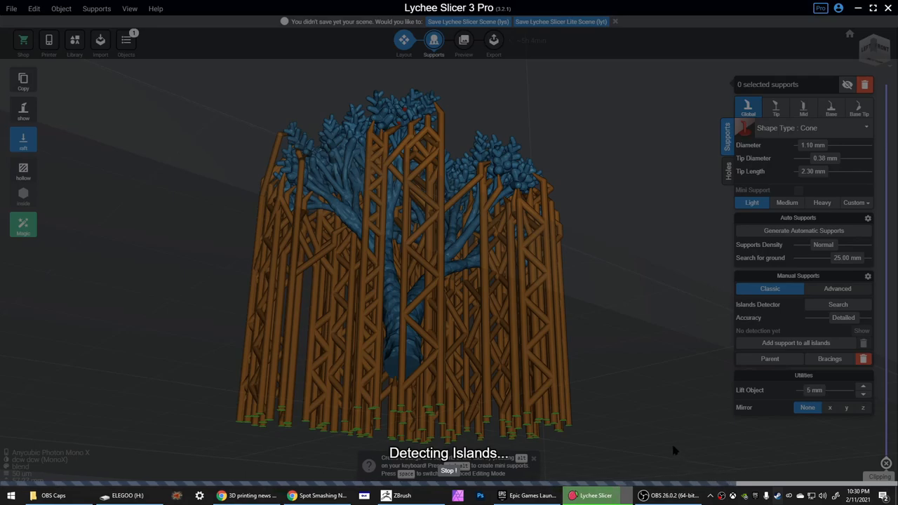
mouse_move(610, 415)
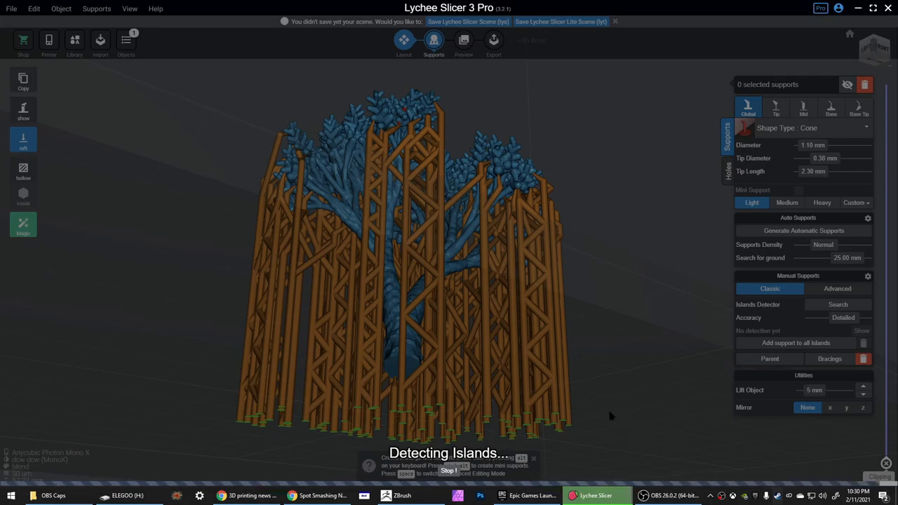
Add supports to all detected islands and acknowledge the warning about 47 unsupported islands
click(838, 303)
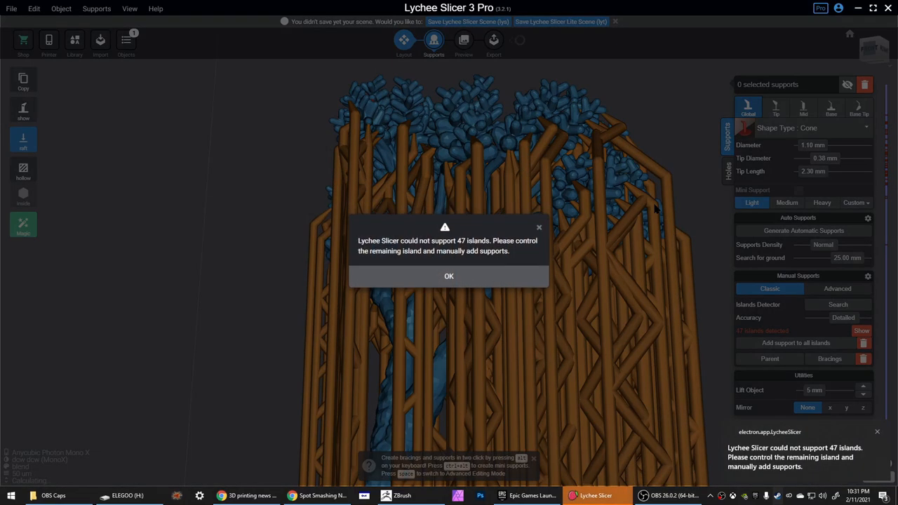
mouse_move(424, 241)
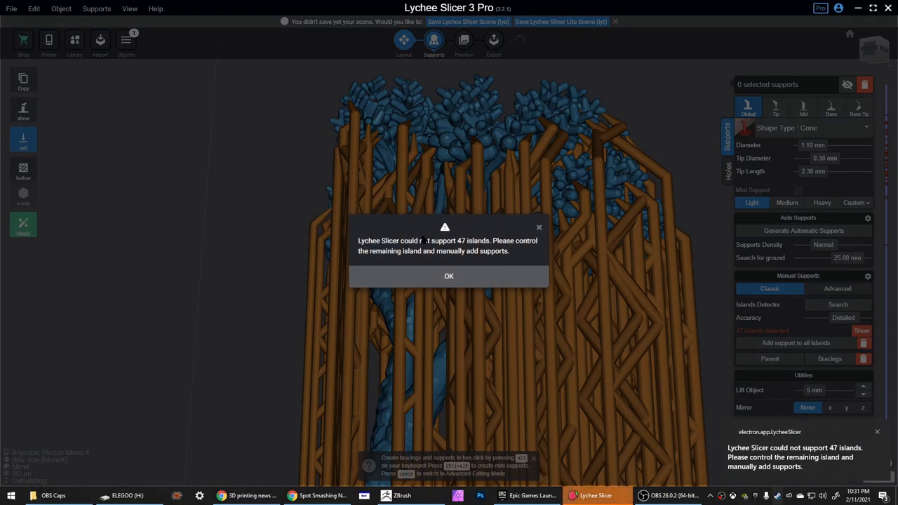
click(449, 275)
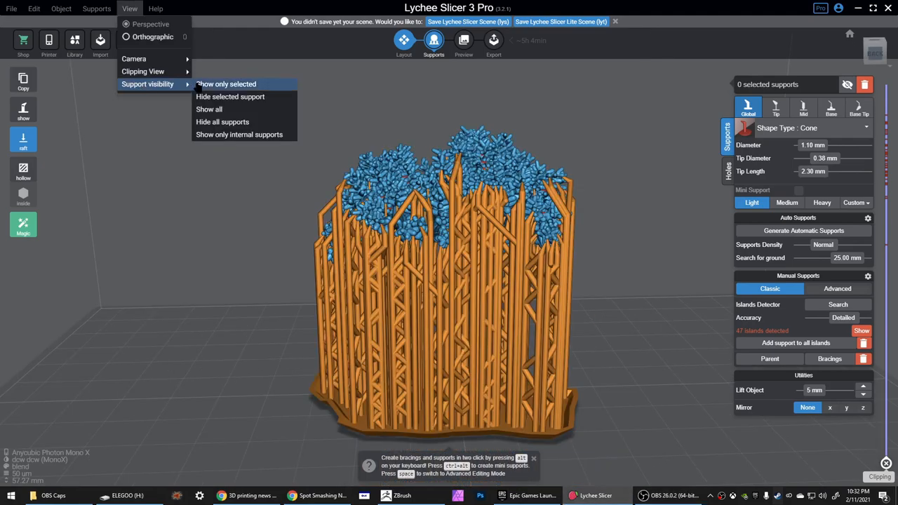
mouse_move(221, 120)
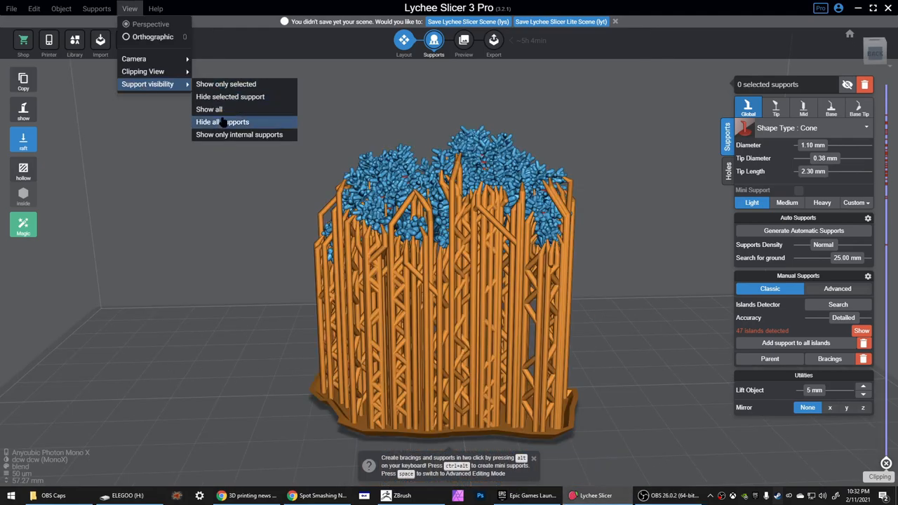
Hide all supports so only the bare tree with red island markers remains visible
click(222, 121)
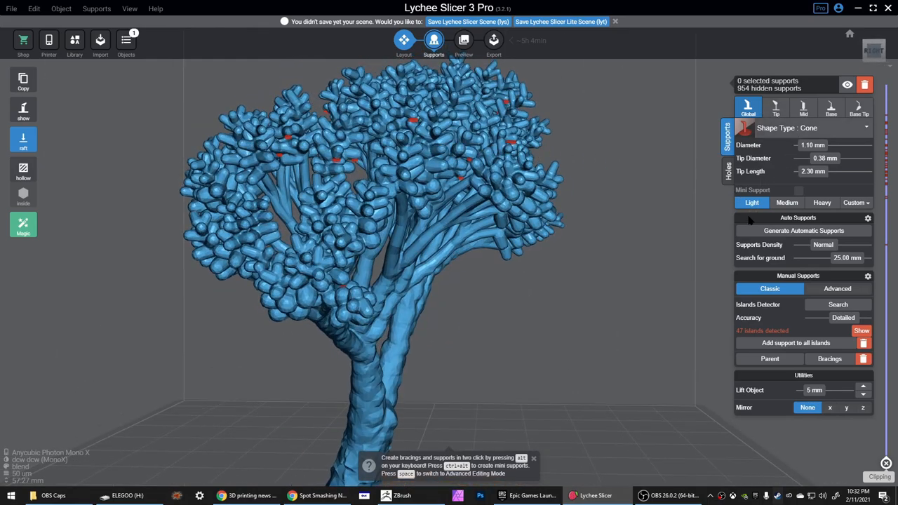
Zoom into the canopy to inspect the red unsupported island markers up close
click(412, 115)
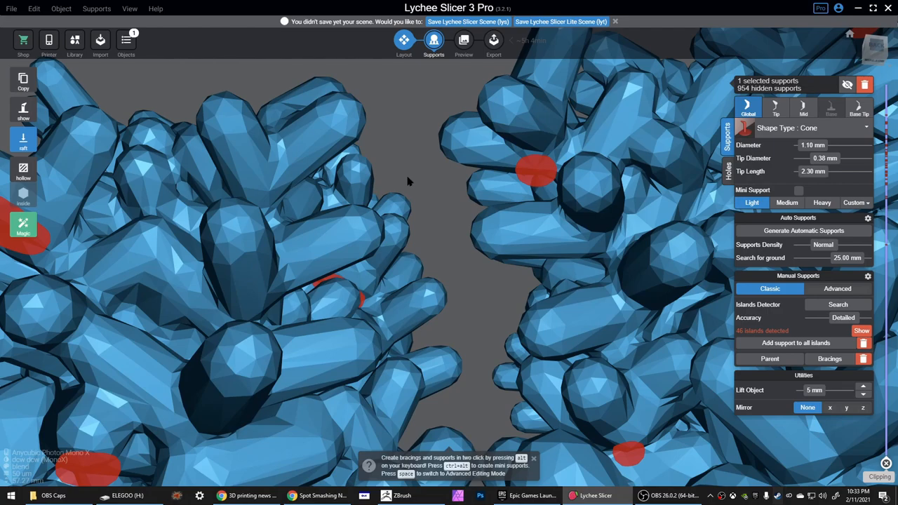
mouse_move(432, 177)
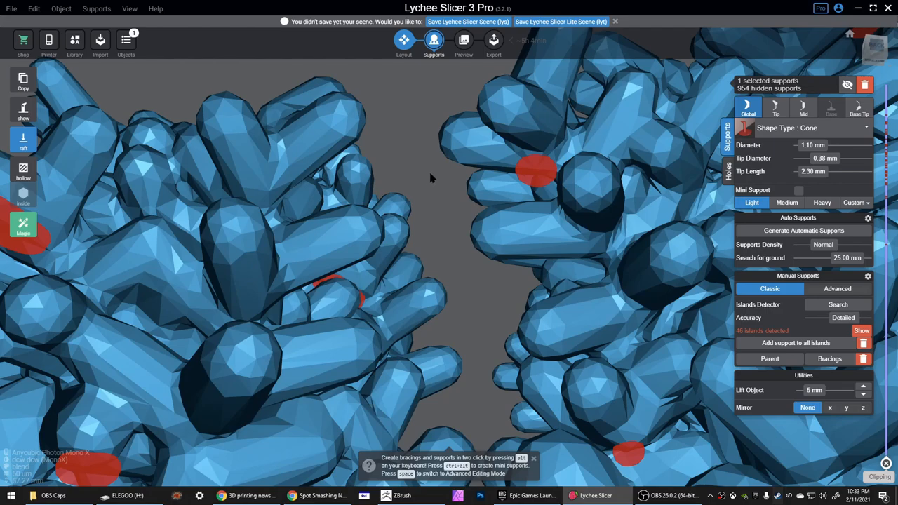
Enable mini supports and manually add a support to a red island on the branches
click(536, 168)
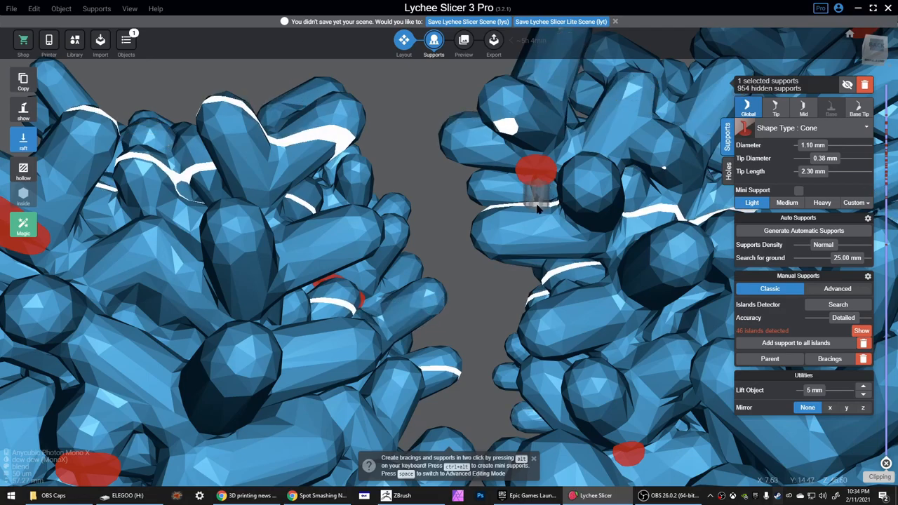
click(798, 191)
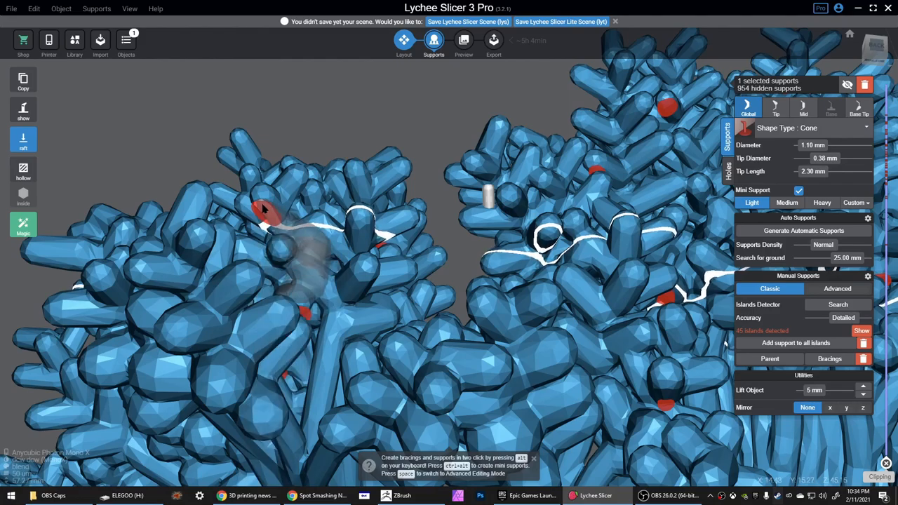
click(264, 218)
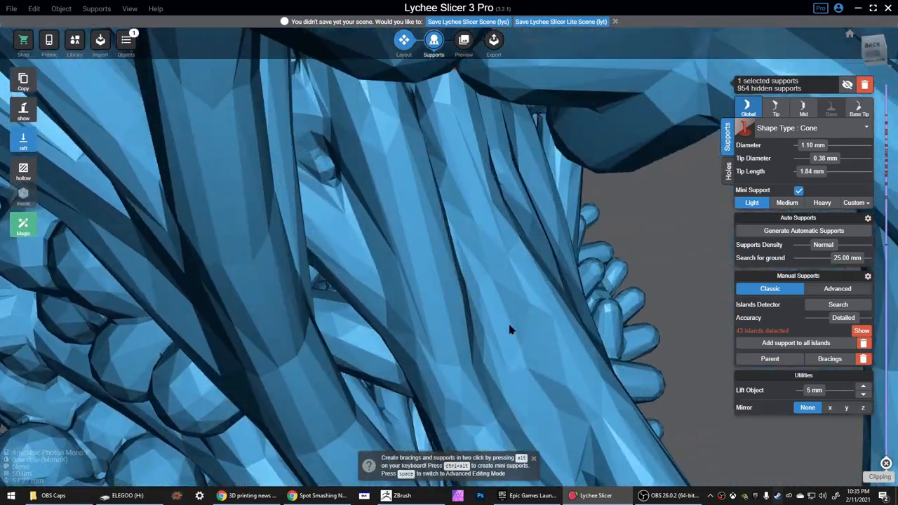
drag(511, 329, 582, 255)
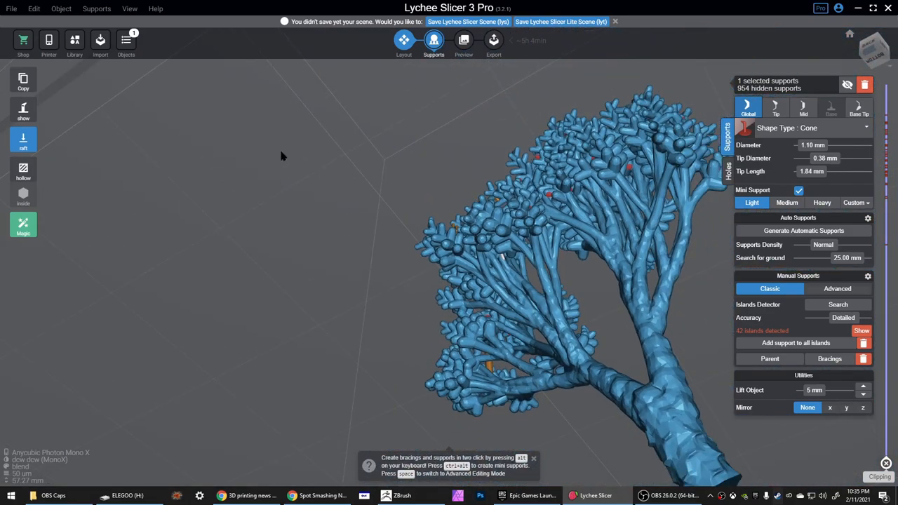
Show all supports again and inspect the canopy, placing mini supports on remaining islands
click(129, 8)
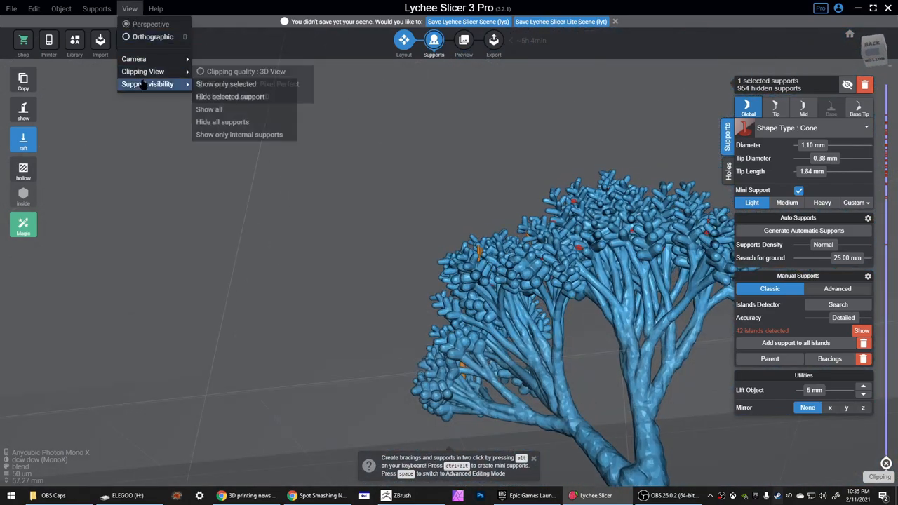
mouse_move(209, 109)
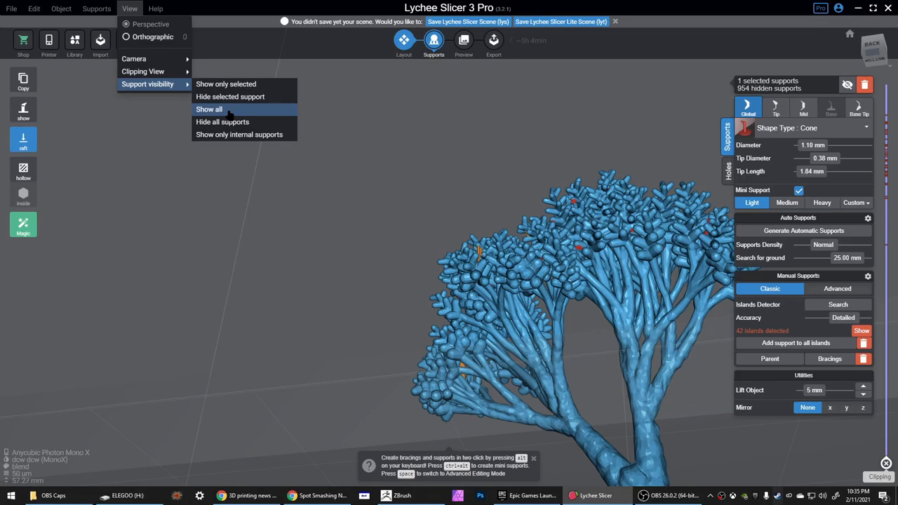
click(209, 109)
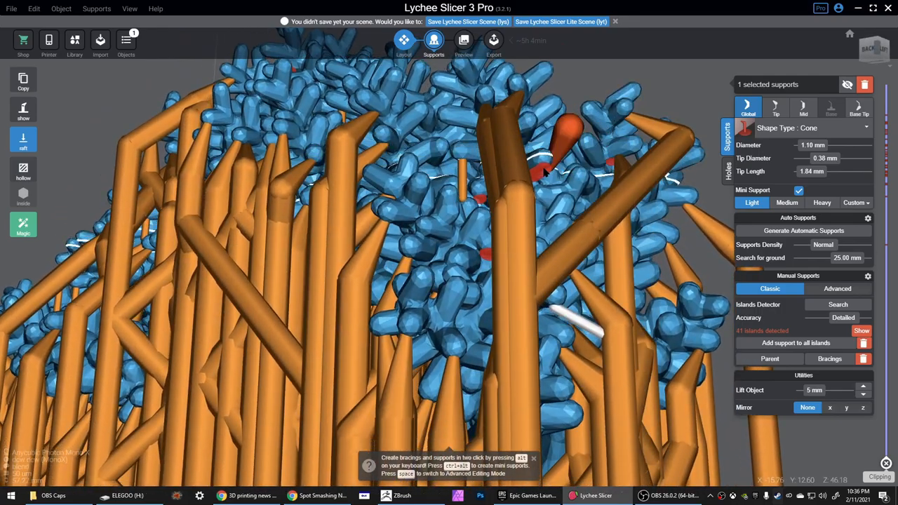
scroll(up, 3)
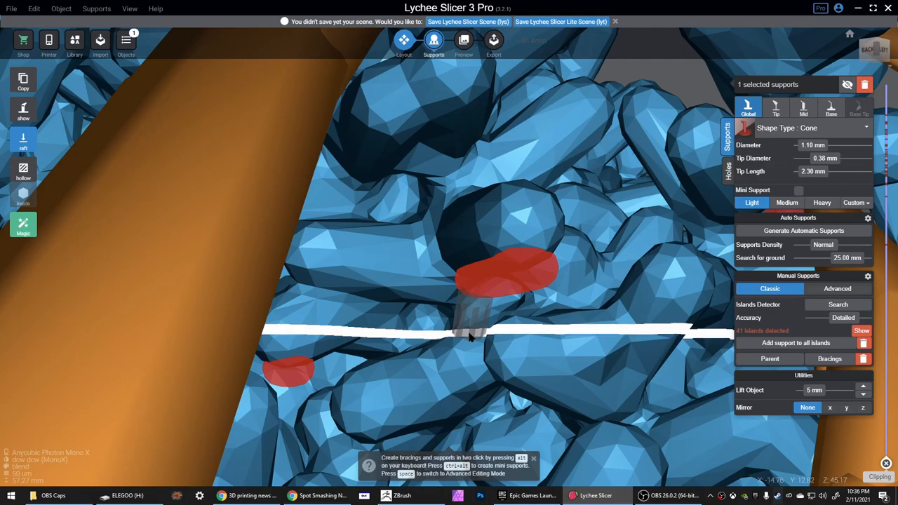
click(798, 191)
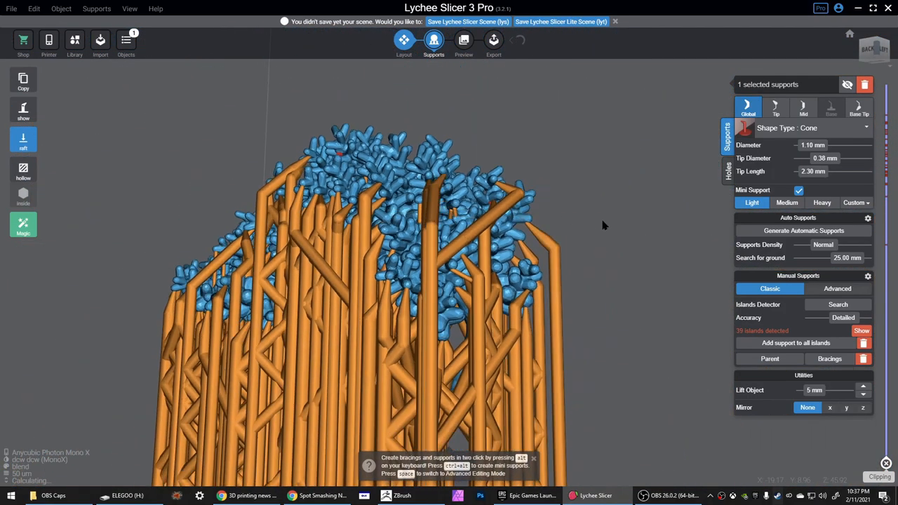
drag(603, 224, 468, 228)
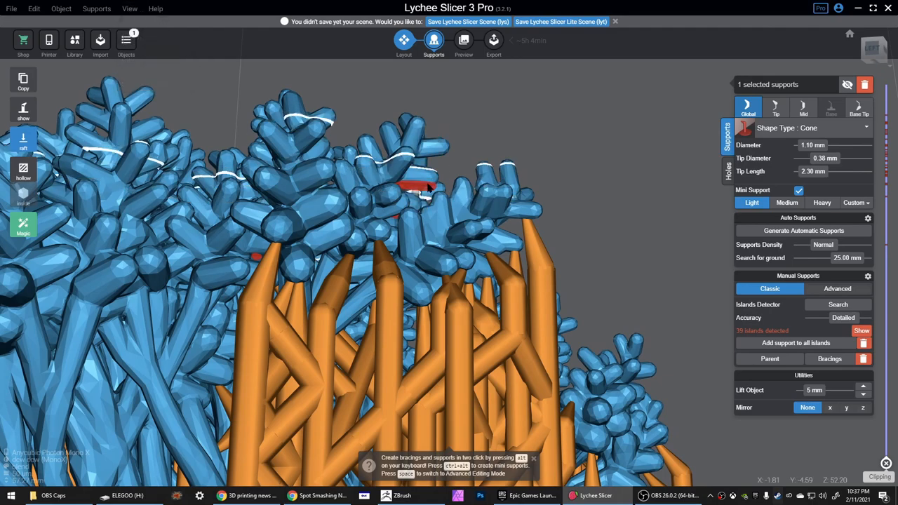
Hide every support via Support visibility so the foliage shows on its own
click(95, 9)
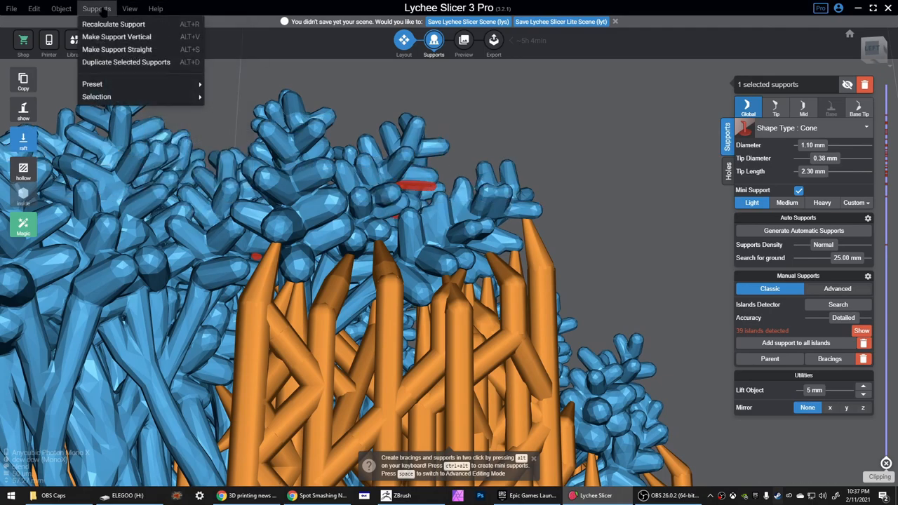
click(129, 8)
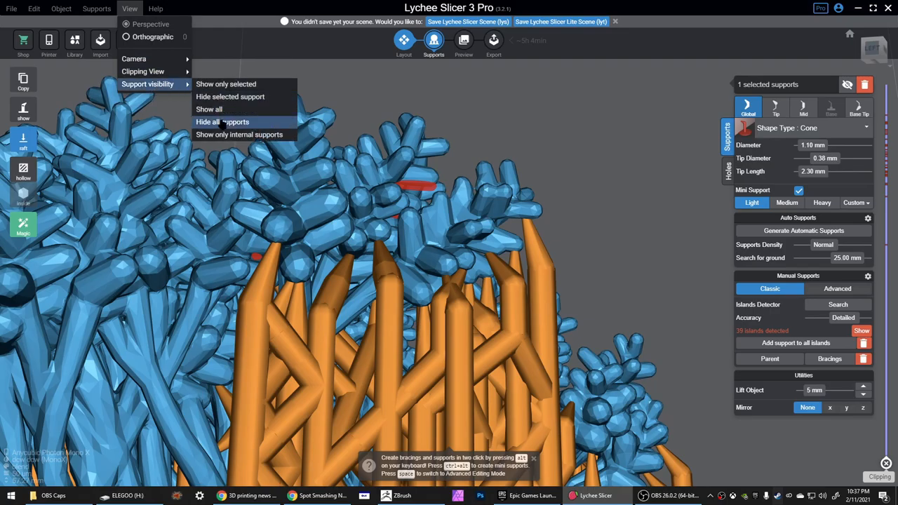
click(221, 121)
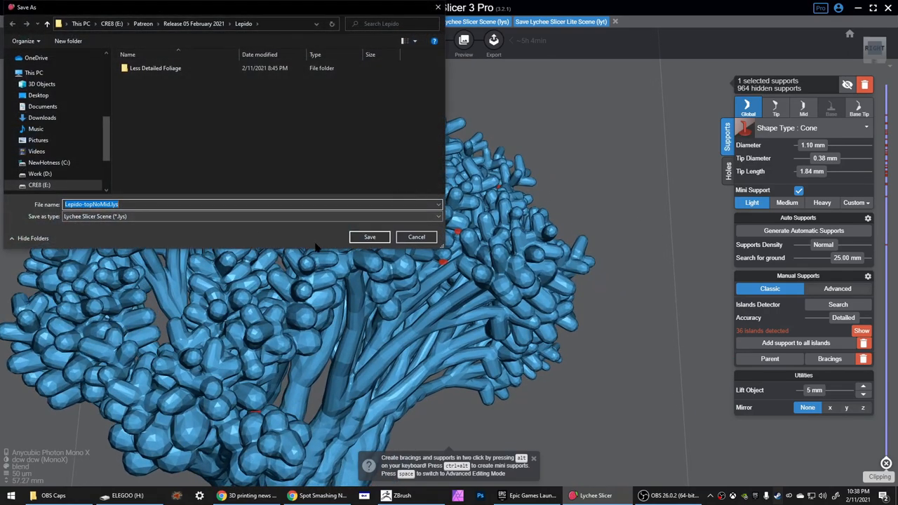
Save the supported tree scene as a .lys file in the Lepido folder
click(371, 235)
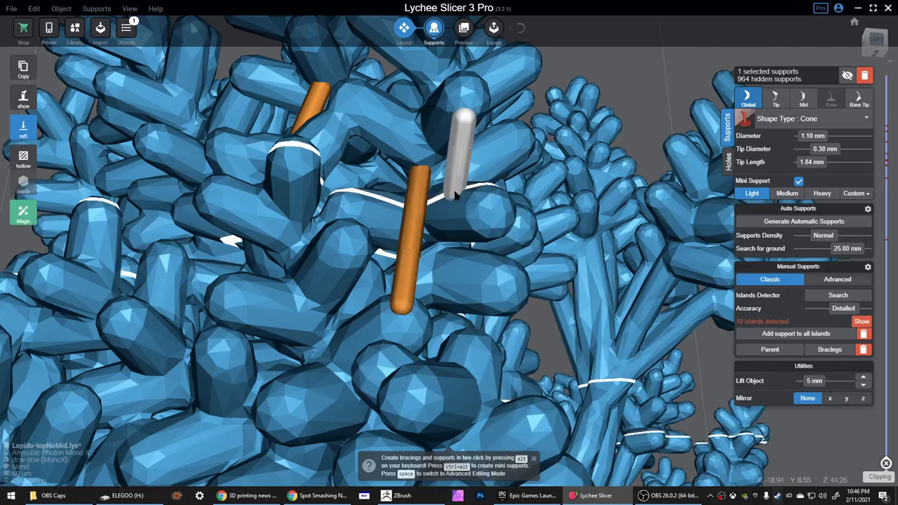
Zoom into the foliage to locate red unsupported islands at the branch ends
scroll(down, 3)
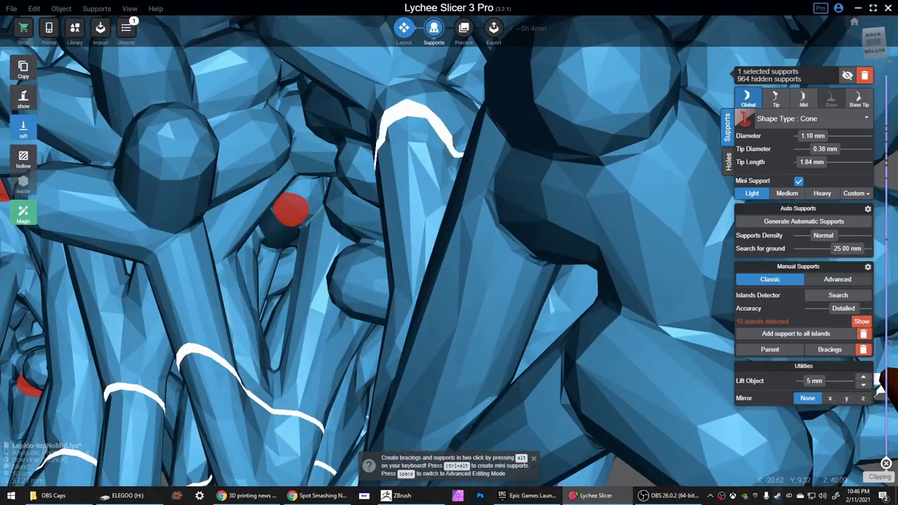
Run the Islands Detector search to find the remaining unsupported islands
click(837, 294)
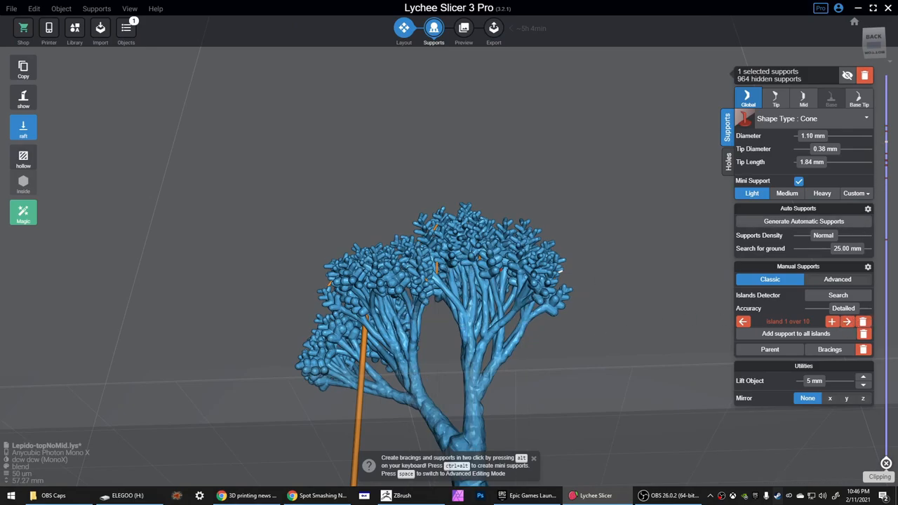
mouse_move(886, 129)
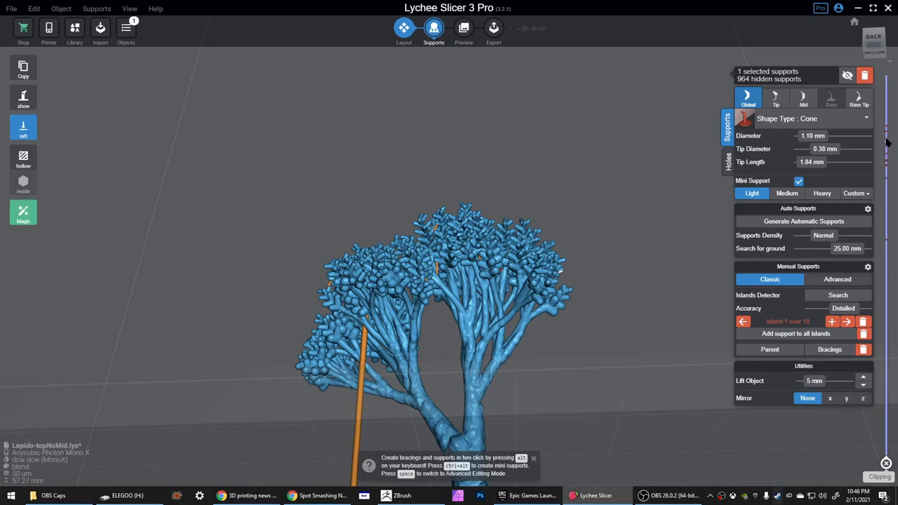
mouse_move(889, 145)
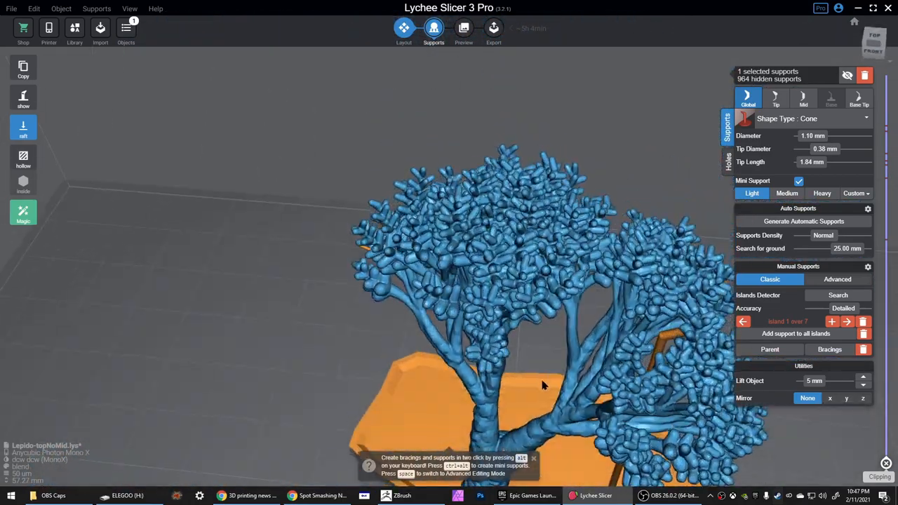
Select one support near the lower branch tips and hide all other supports
drag(540, 385, 522, 311)
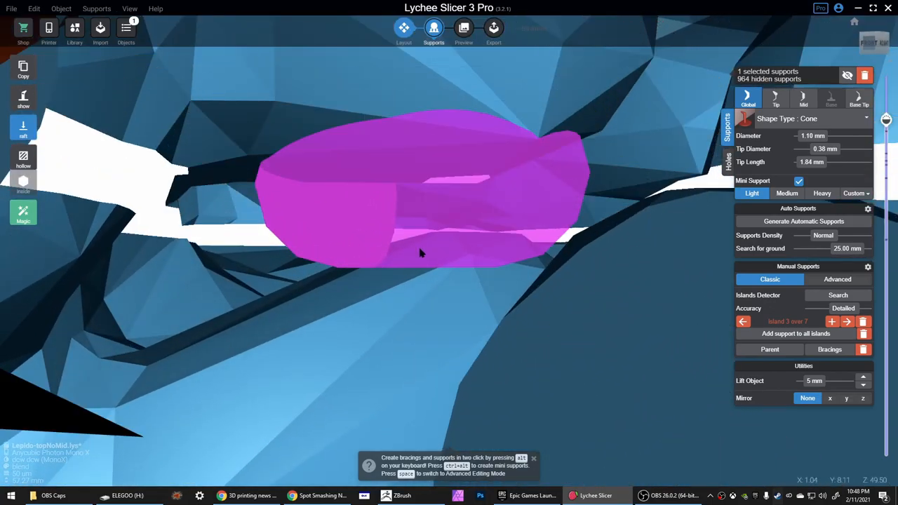
drag(421, 252, 474, 249)
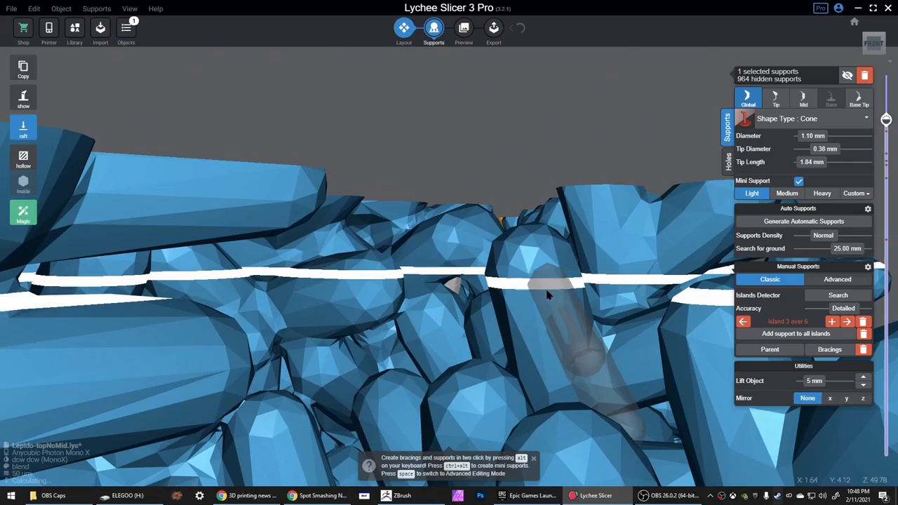
click(848, 322)
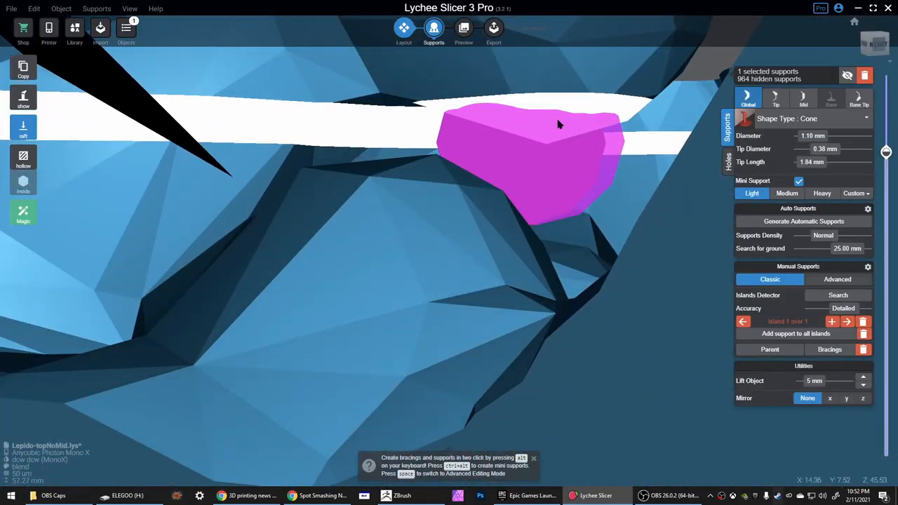
Orbit around the isolated support to inspect its contact area against the tree surface
drag(561, 127, 491, 175)
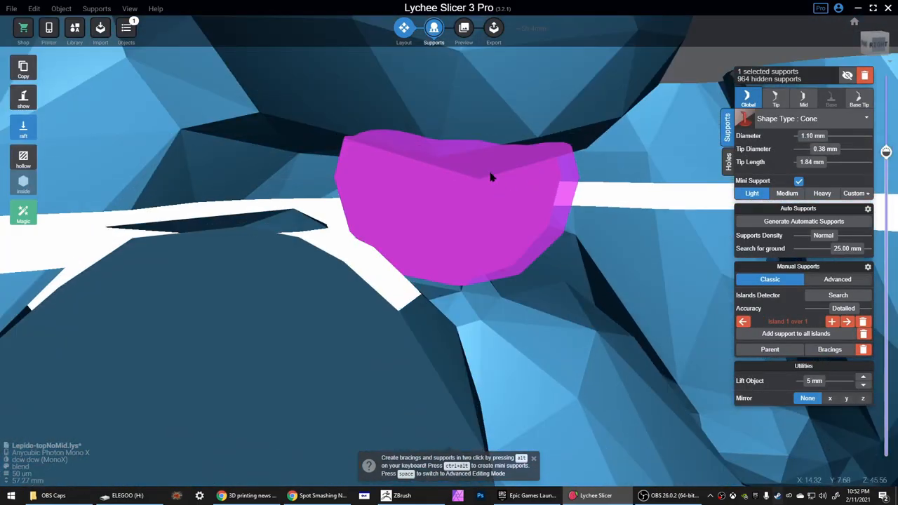
drag(491, 176, 281, 245)
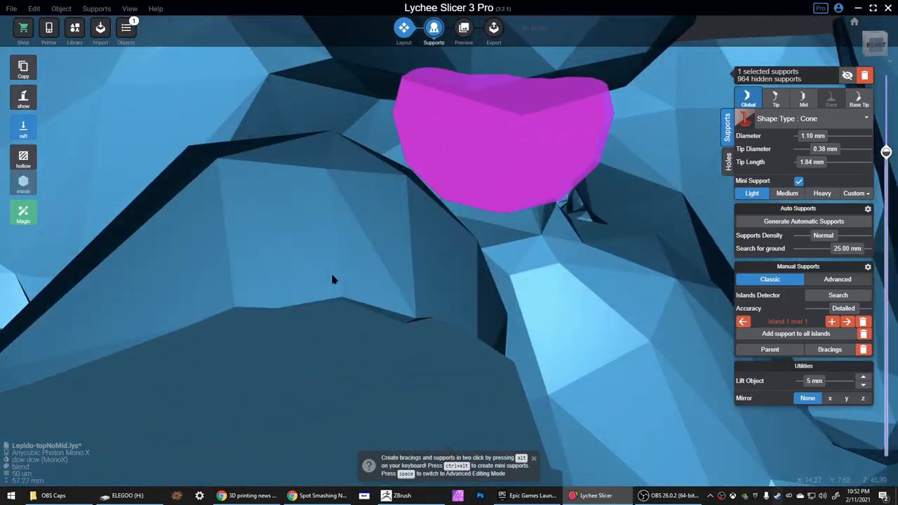
drag(334, 279, 280, 193)
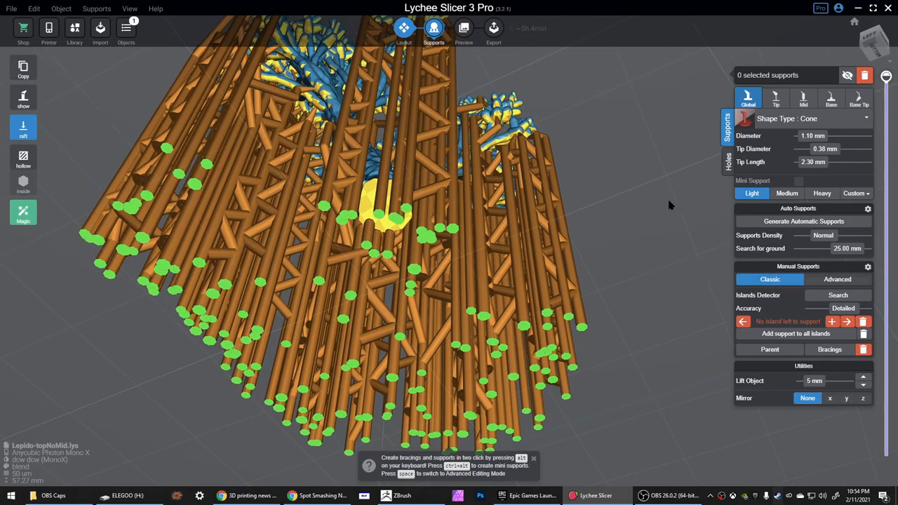
mouse_move(657, 209)
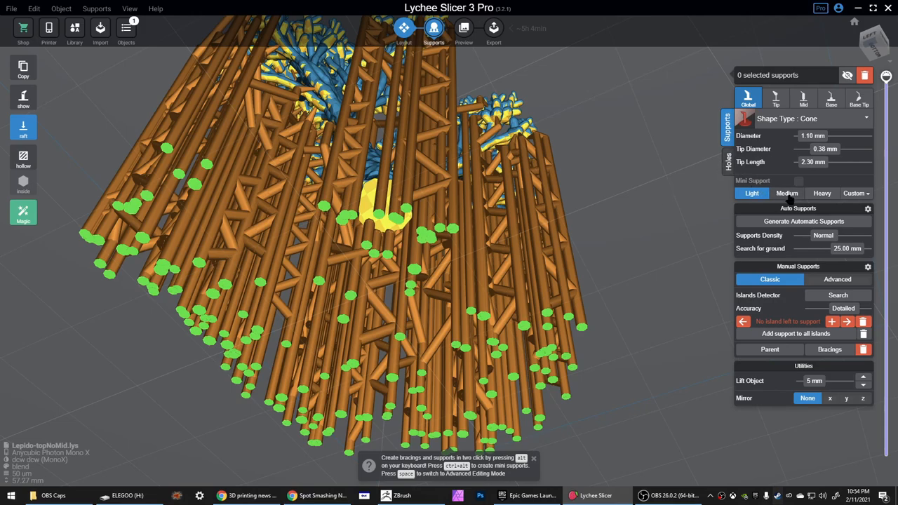
Apply the Medium preset to a support: 1.30 mm diameter, 0.60 mm tip, 3.00 mm length
click(786, 194)
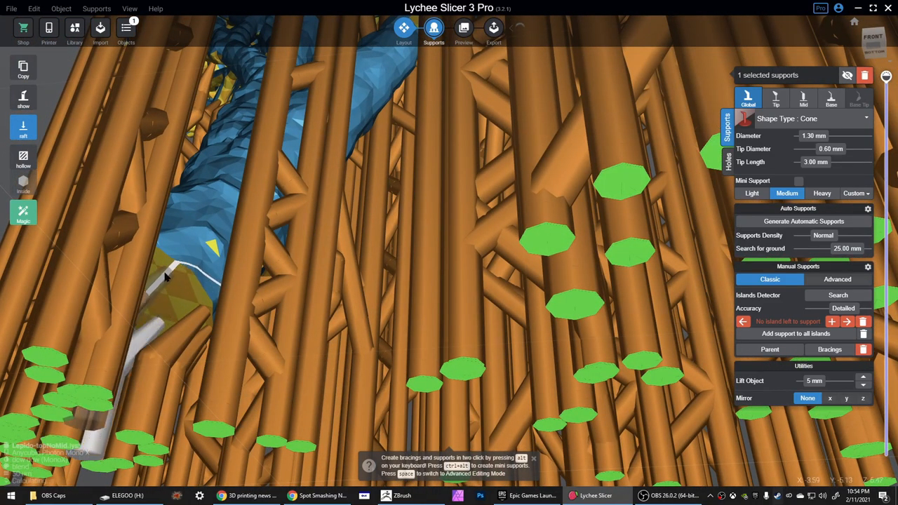
click(204, 239)
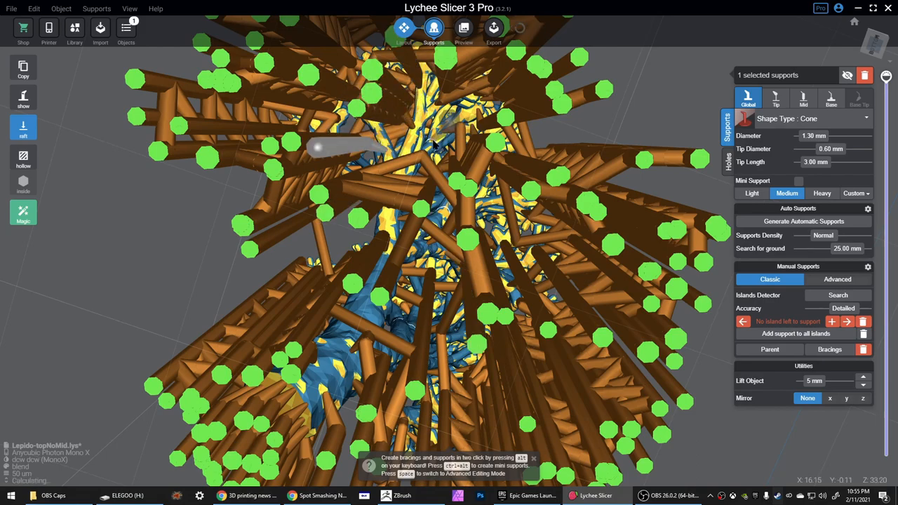
Switch new supports back to the Light preset and orbit toward thin upper branch tips
click(751, 194)
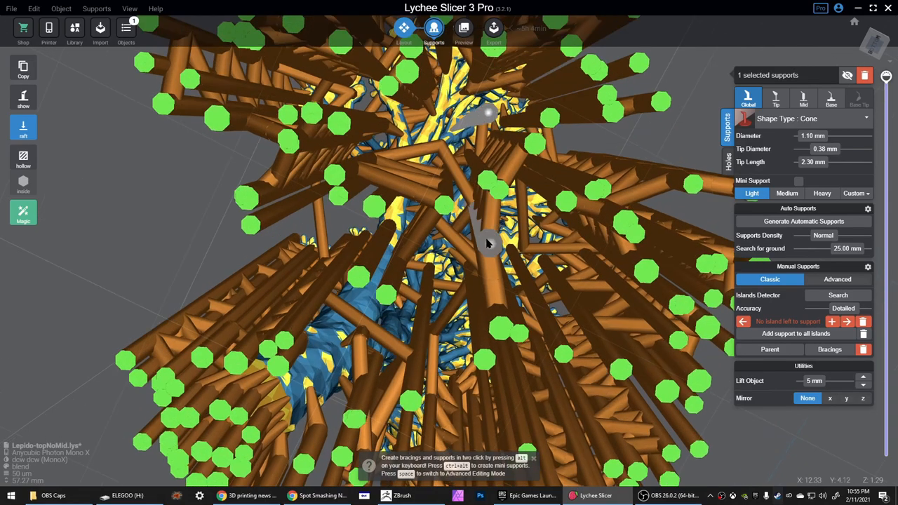
drag(491, 246, 365, 193)
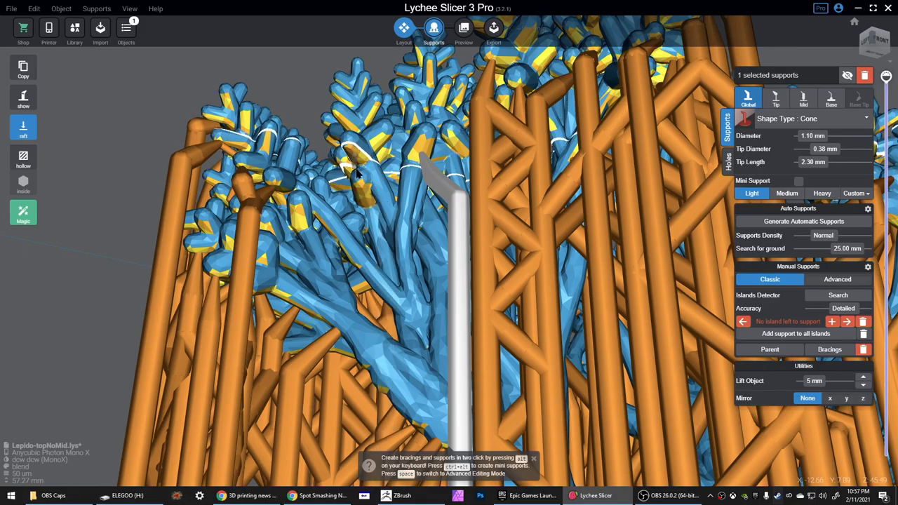
Enable Mini Support and place a light support under an unsupported branch tip
click(798, 181)
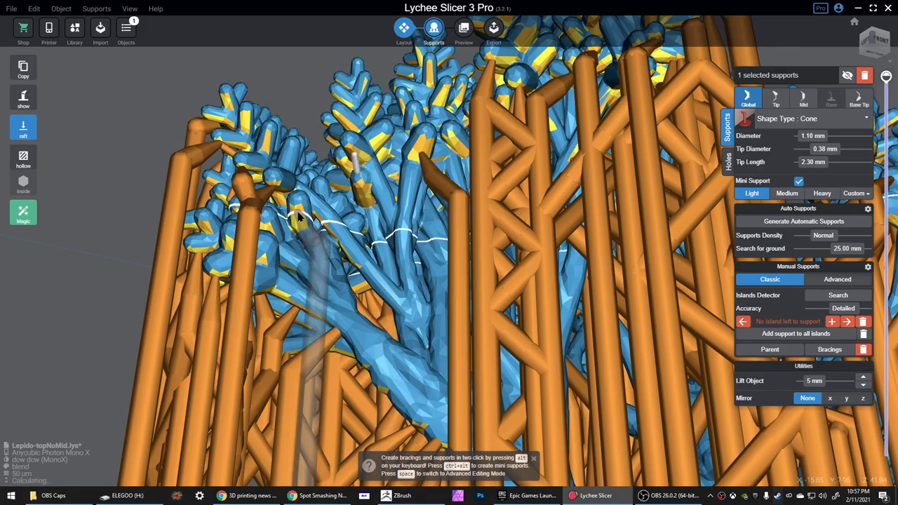
click(231, 140)
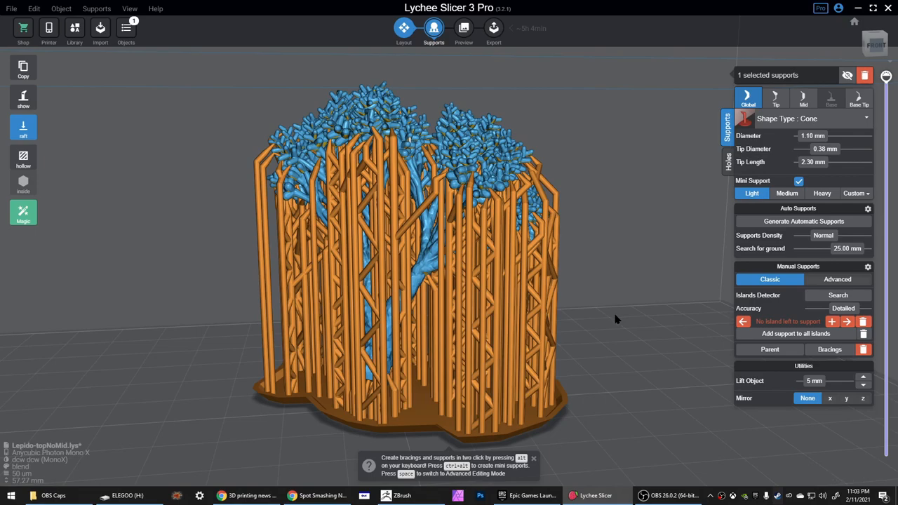
mouse_move(598, 309)
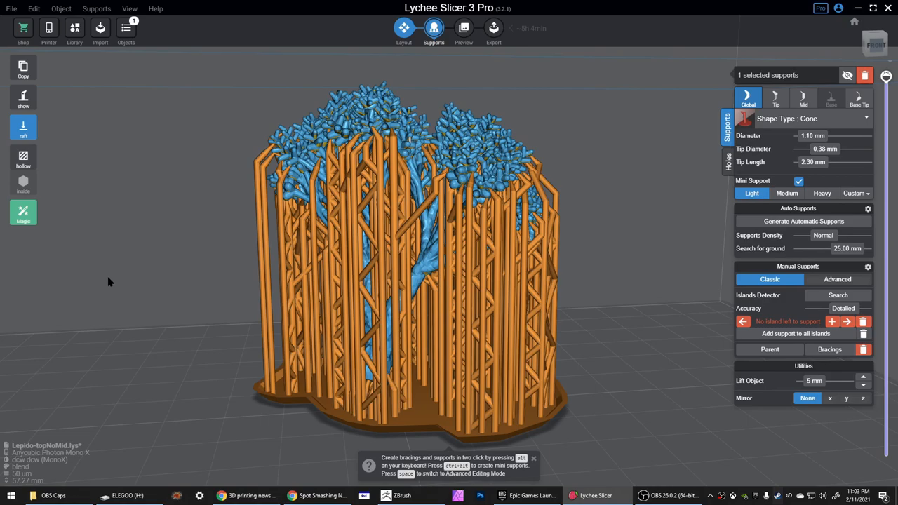
Run Magic with Auto Supports, Optimize Supports and Bracings enabled to regenerate supports
click(22, 213)
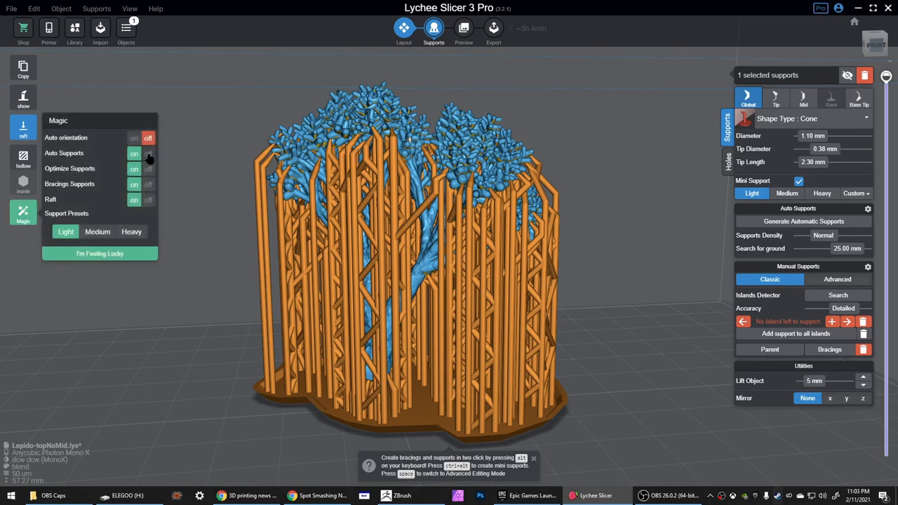
click(147, 153)
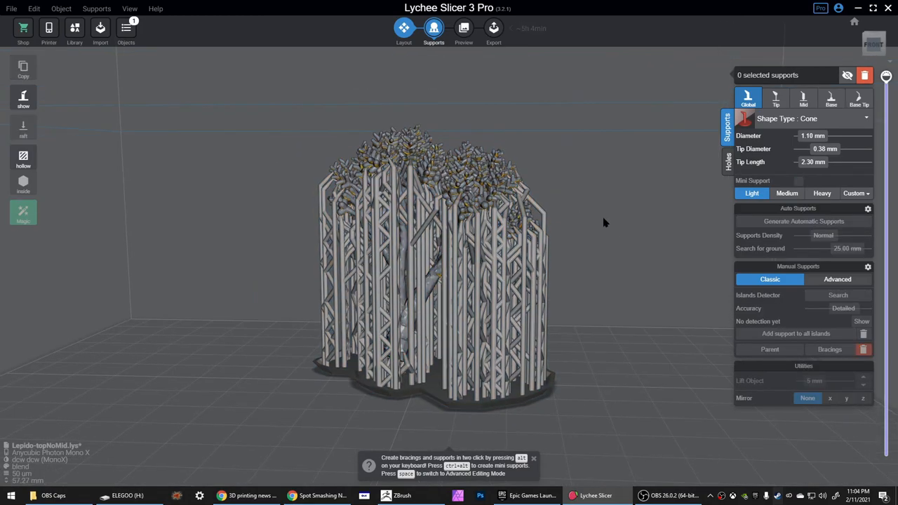
Let the braced supports finish generating and orbit to check them from another side
click(23, 129)
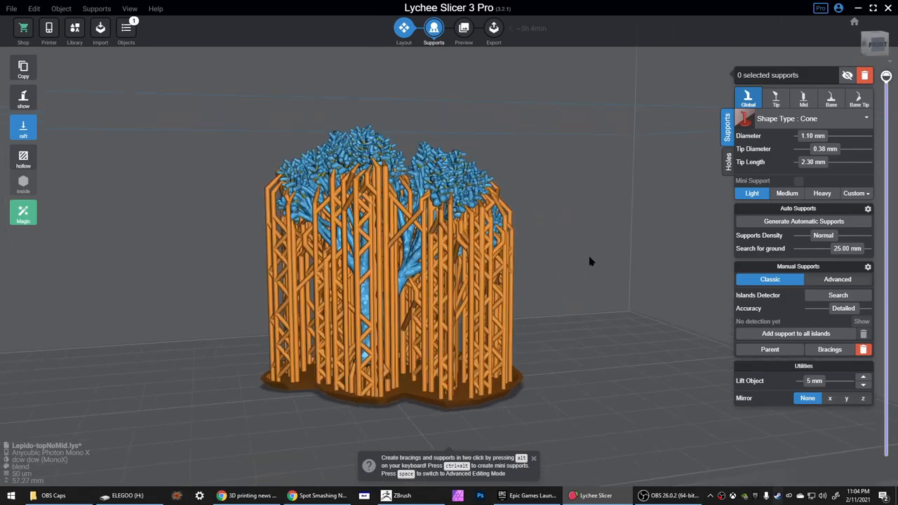
drag(589, 262, 554, 306)
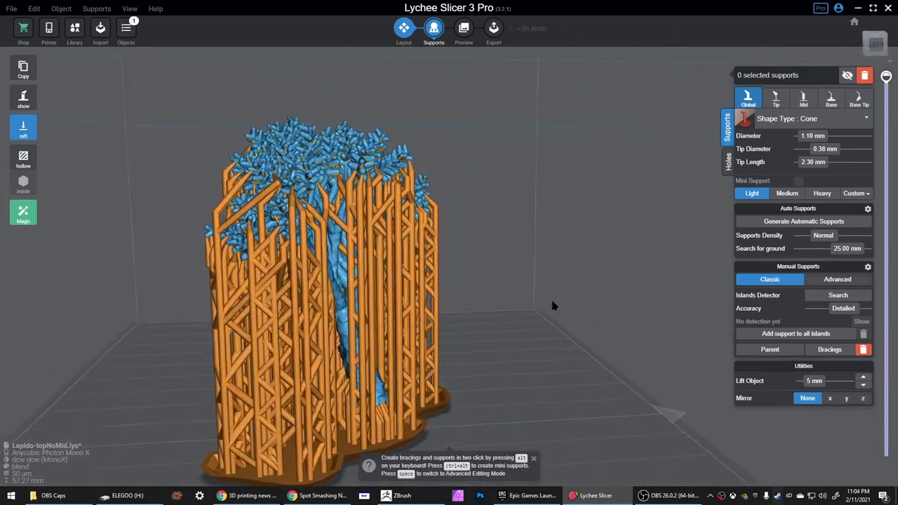